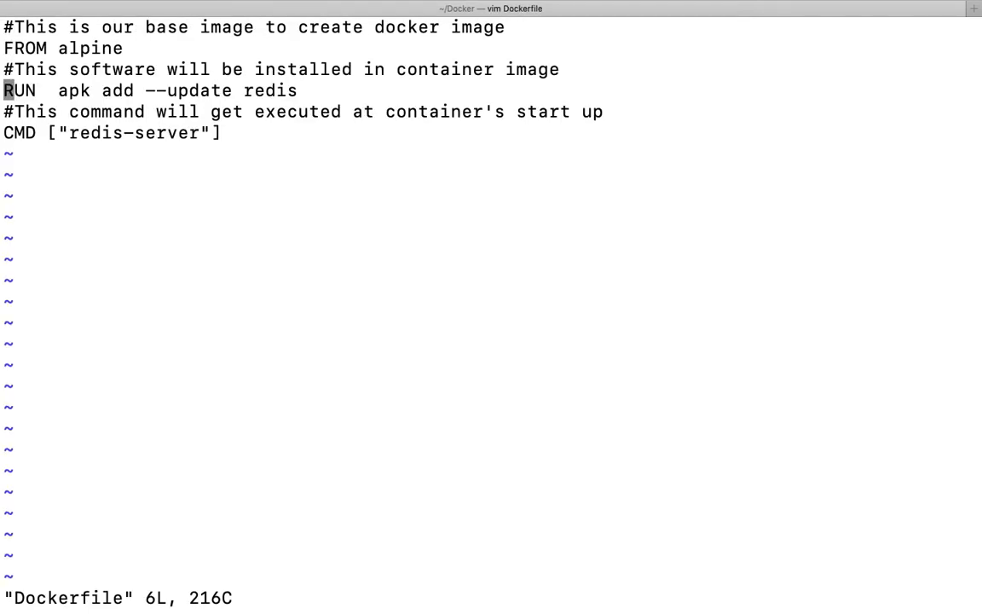
Step: Add the line 'RUN apk add --update gcc' below the redis install step in the Dockerfile
key(o)
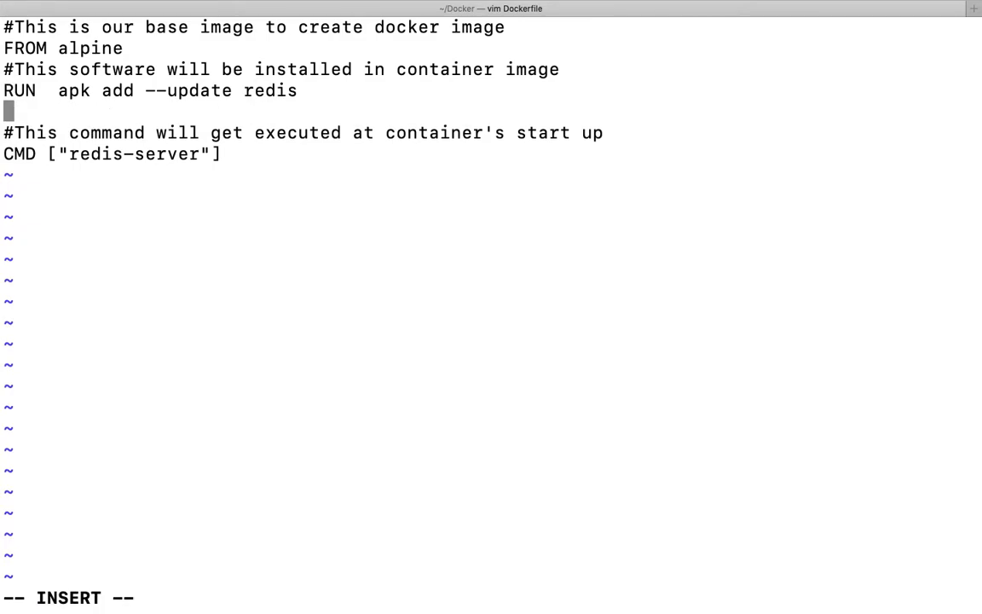
text(RUN)
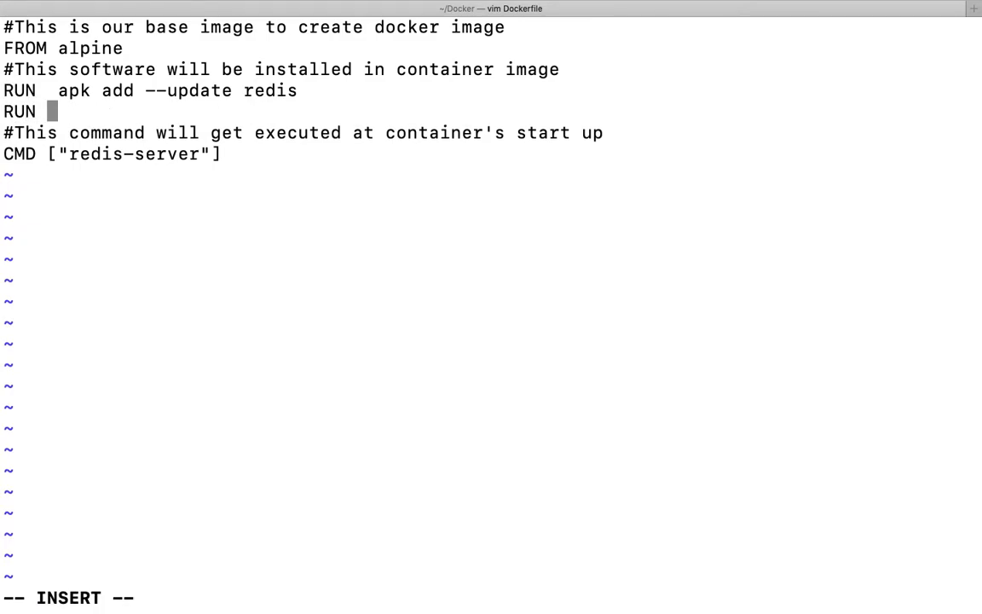
text(apk add --upda)
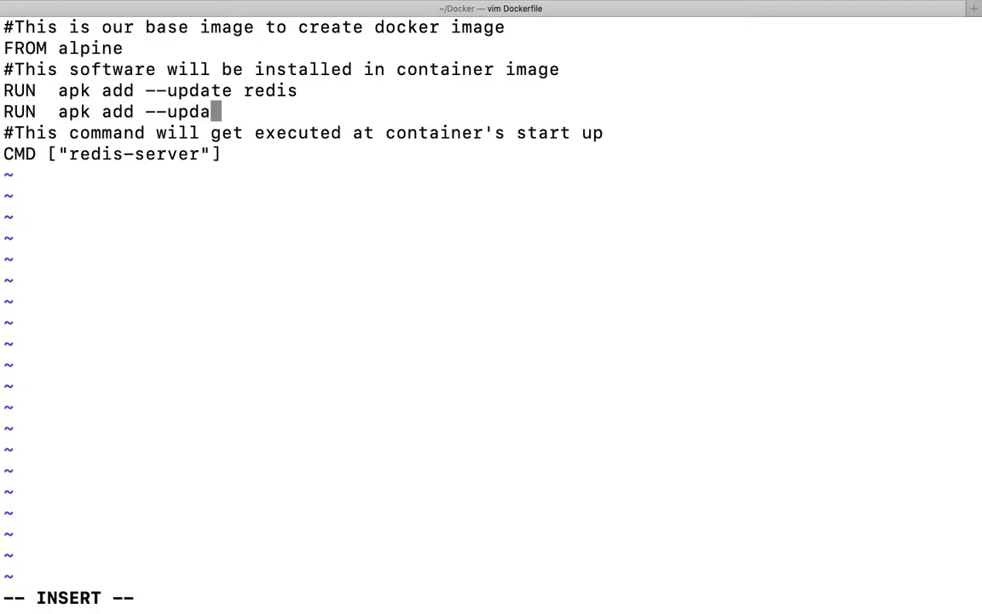
text(te)
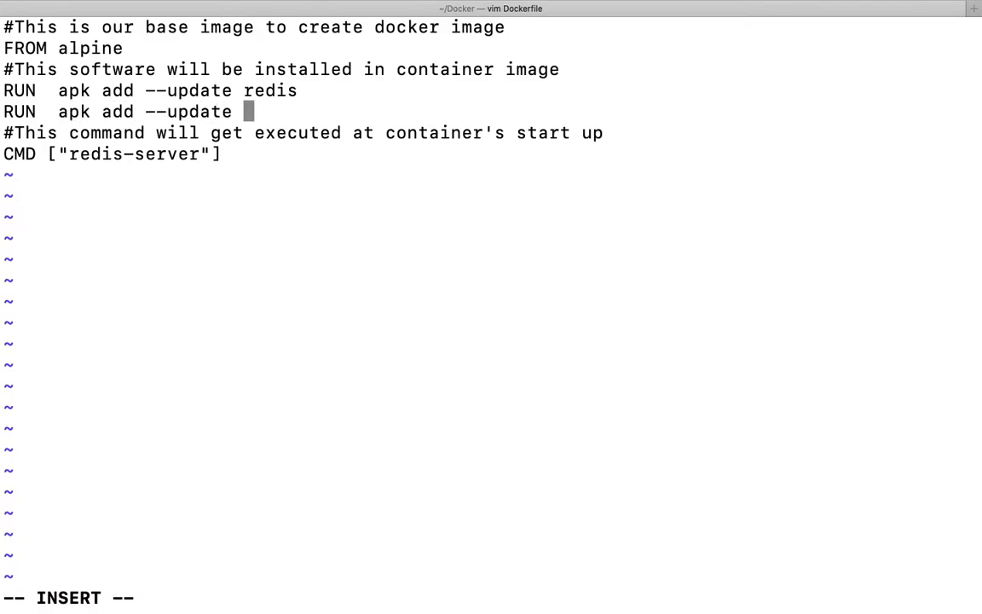
text(gcc)
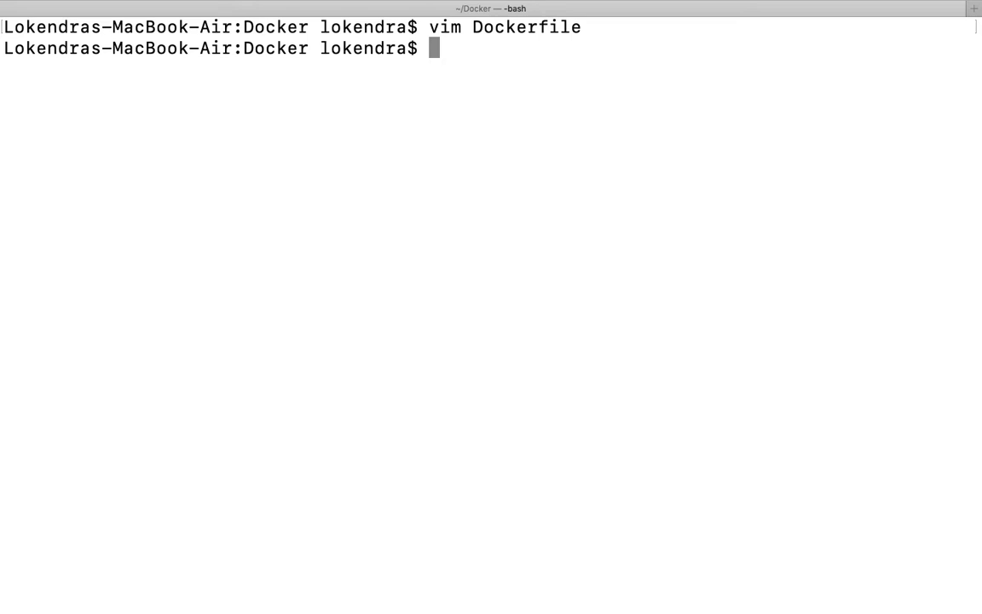
Step: Run 'docker build .' so redis comes from cache and gcc installs fresh, then select the gcc step's container id
text(docker)
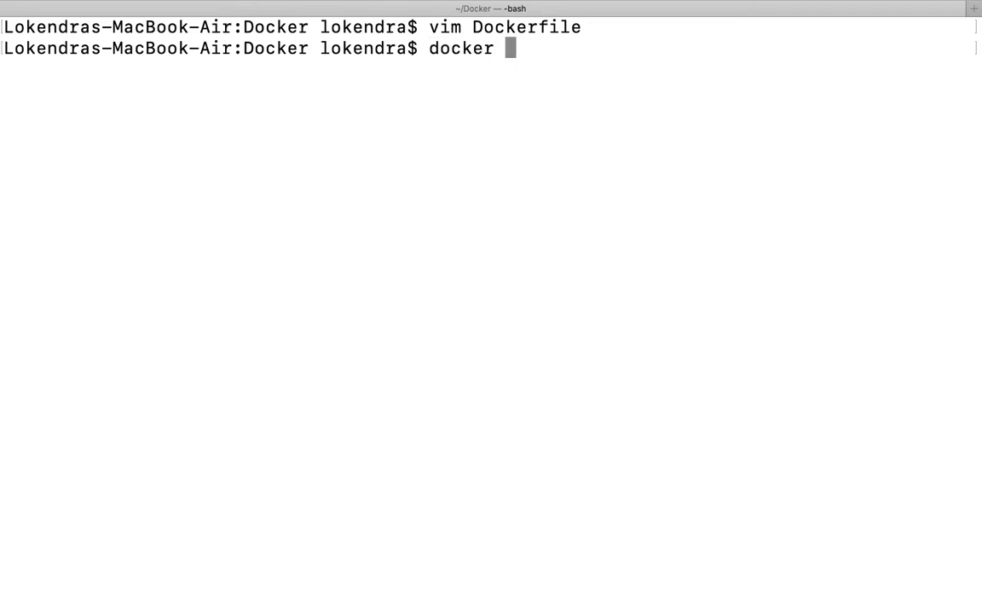
text(buil)
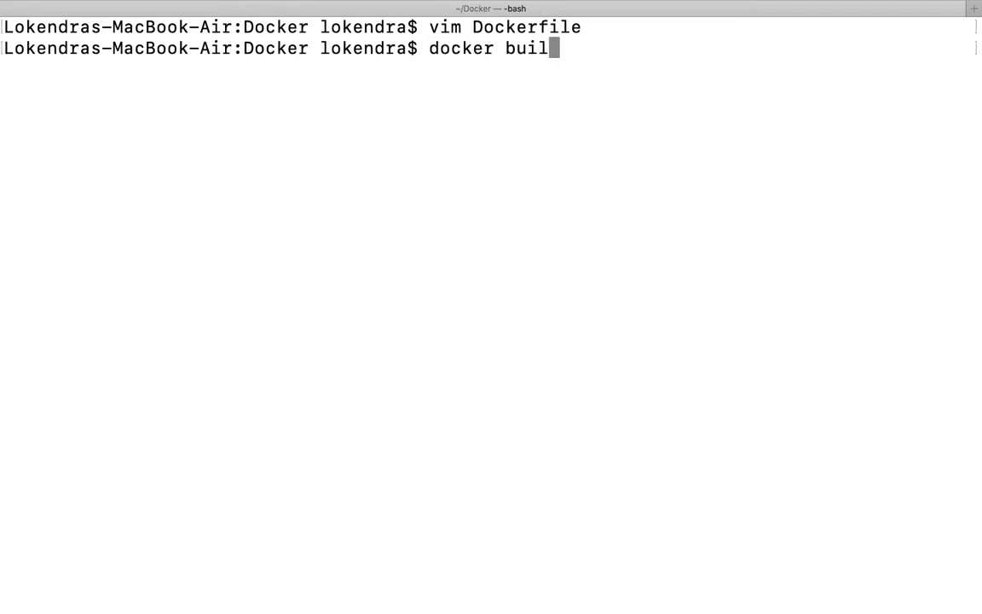
text(d .)
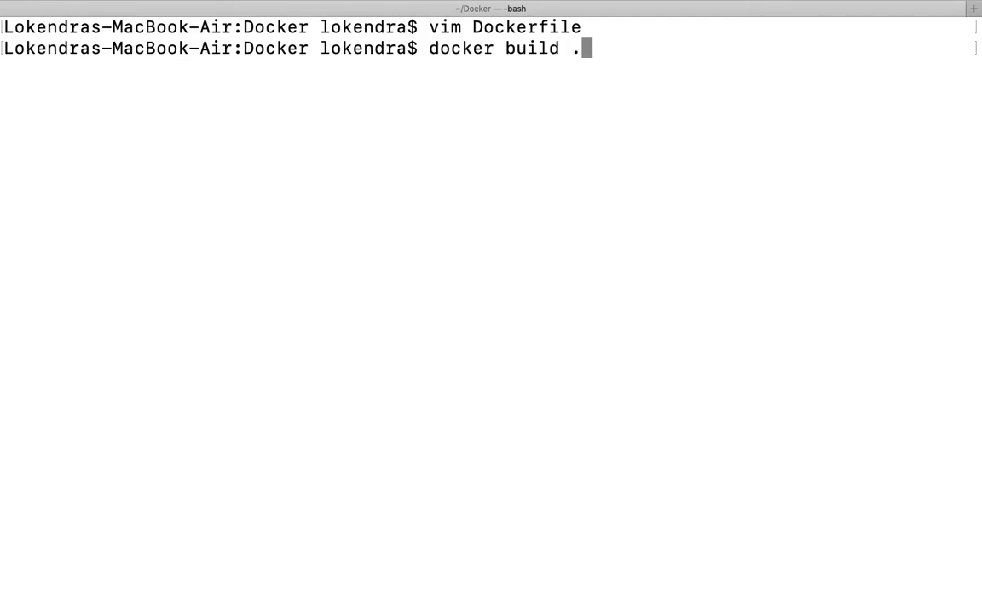
key(Return)
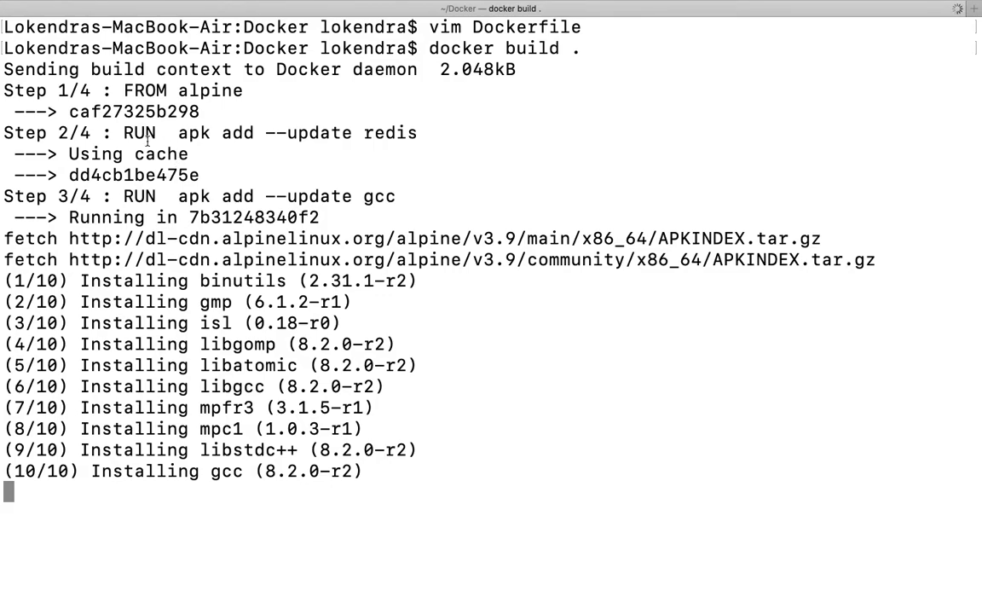
mouse_move(160, 155)
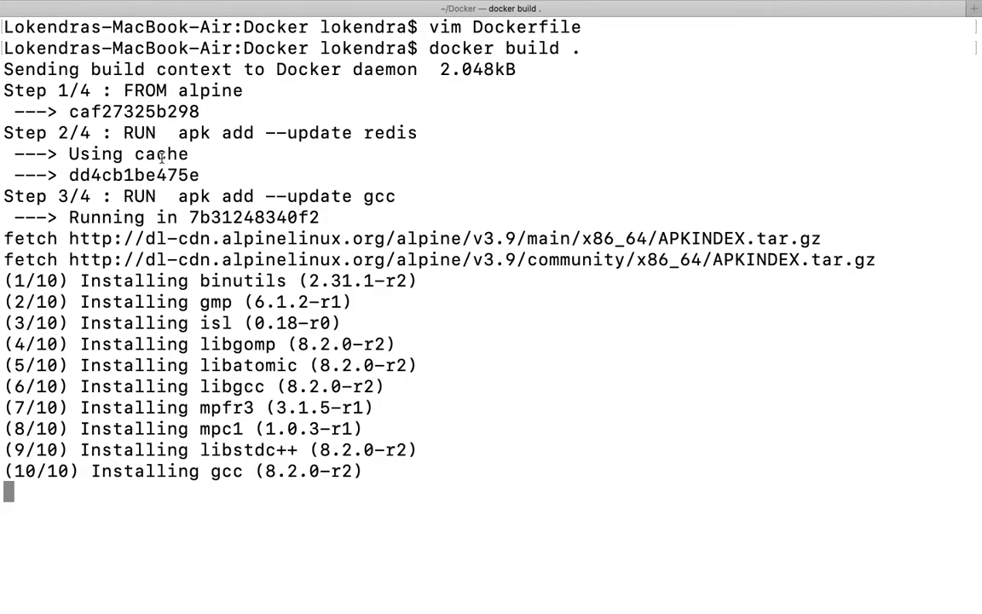
mouse_move(70, 208)
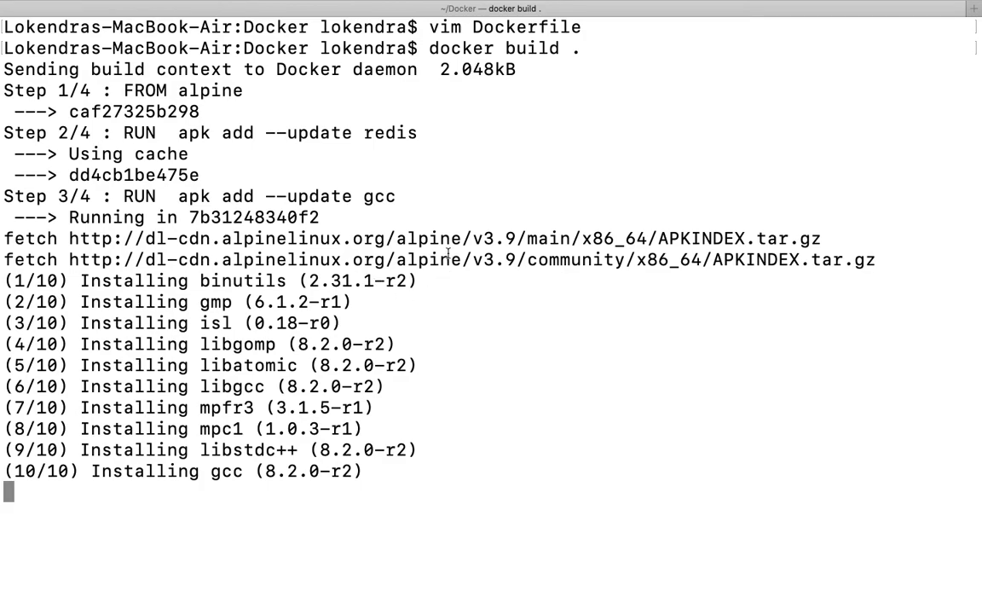
mouse_move(293, 287)
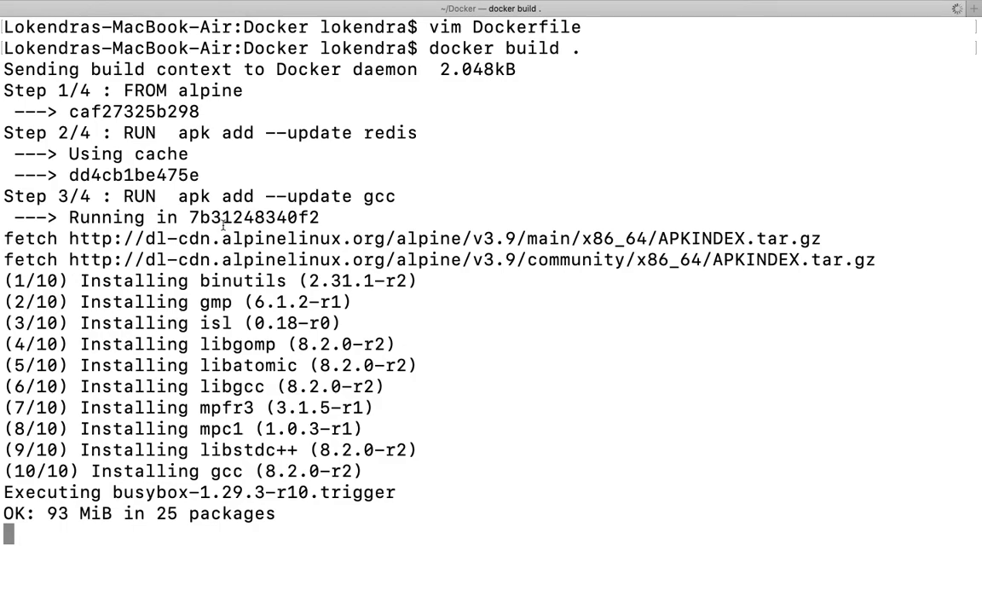
double_click(252, 218)
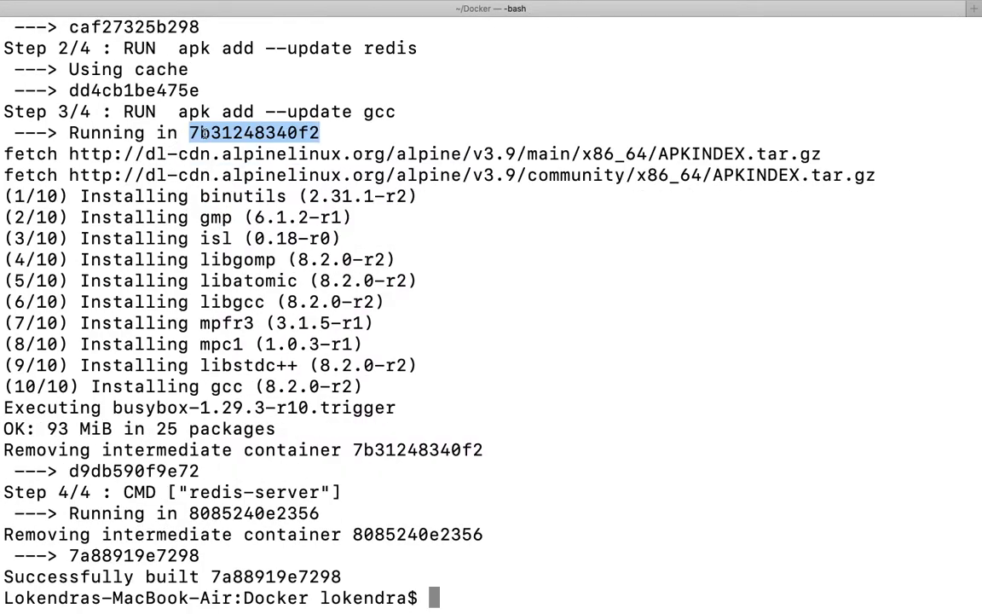
mouse_move(287, 263)
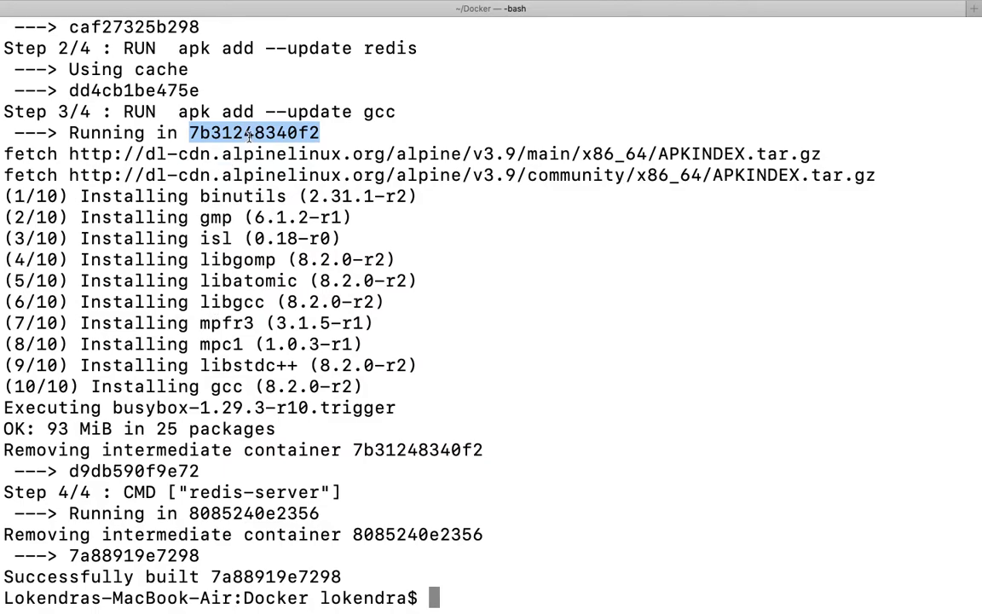
mouse_move(262, 437)
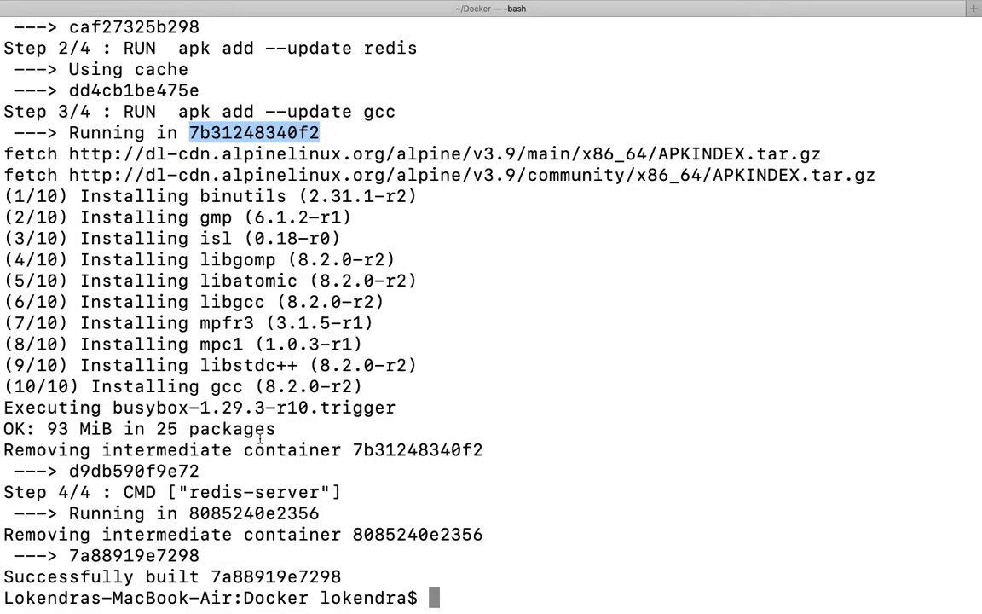
mouse_move(249, 491)
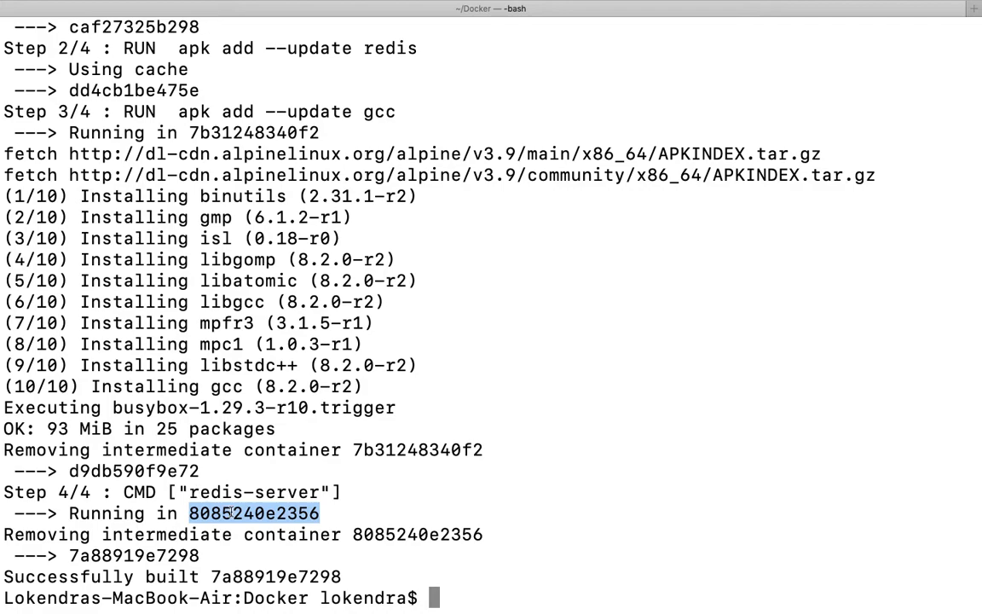
mouse_move(385, 527)
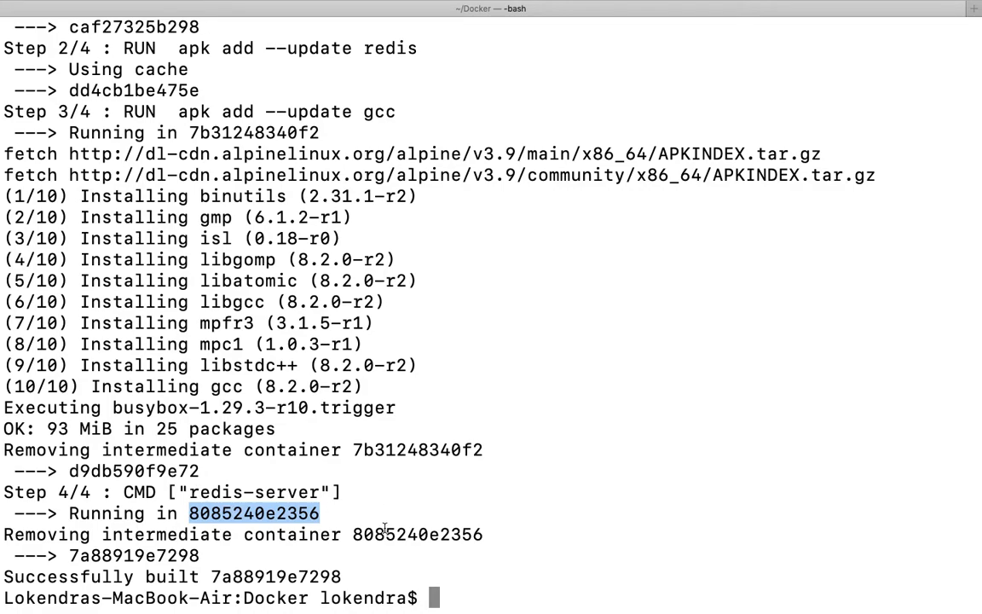
Step: Select the start-command step's container id and prepare another 'docker build .' at the prompt
double_click(133, 556)
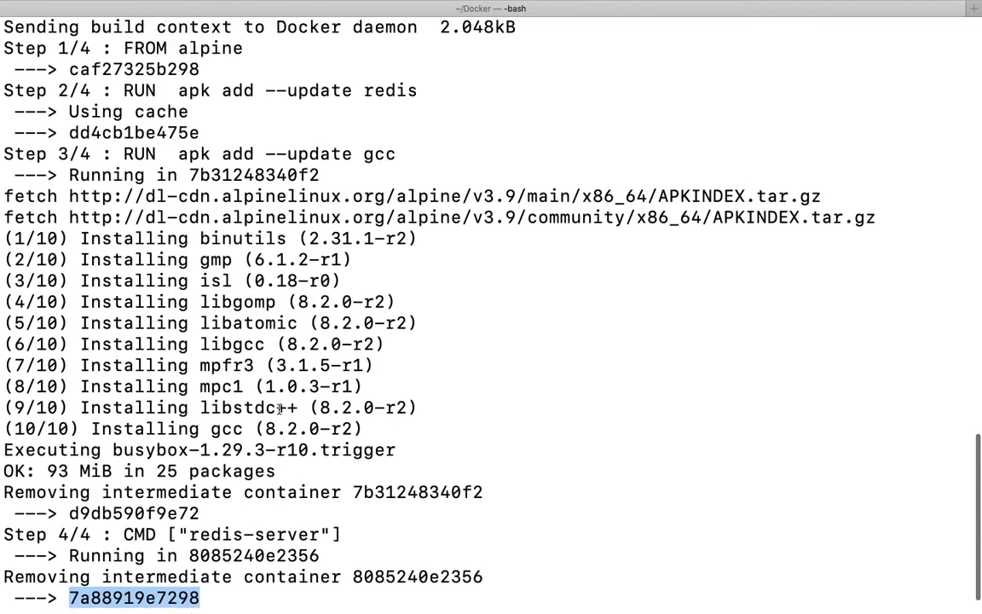
scroll(down, 3)
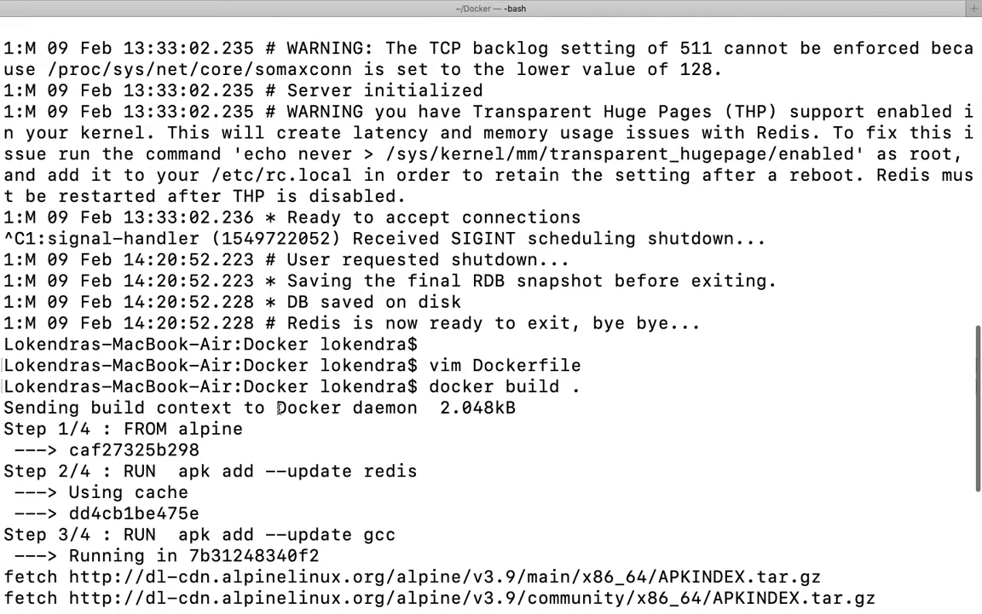
scroll(down, 3)
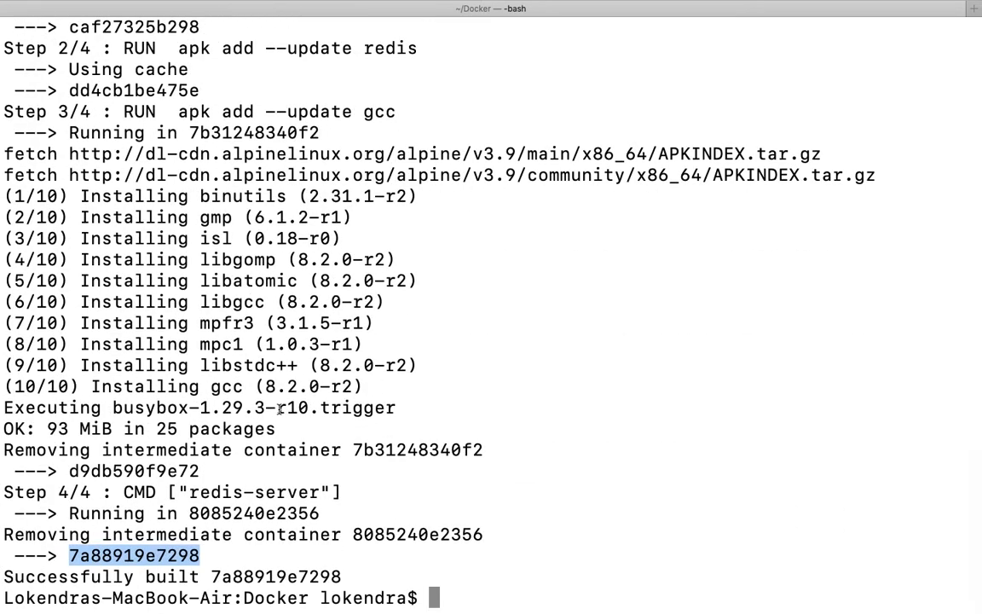
text(docker build .)
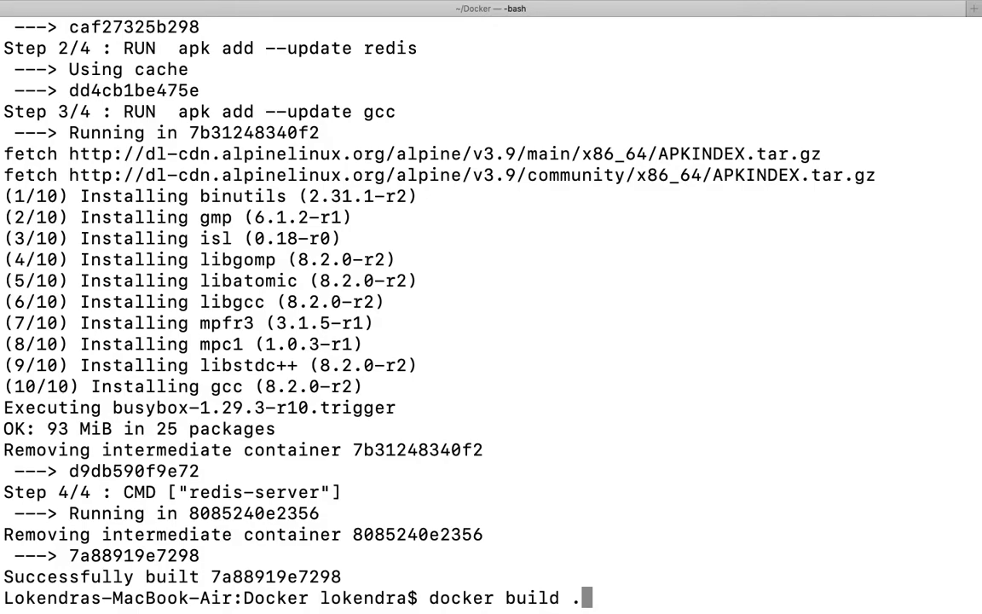
Step: Reopen the Dockerfile in vim unchanged, point out the cached redis step, and run 'docker build .' again
text(vim Dockerfile)
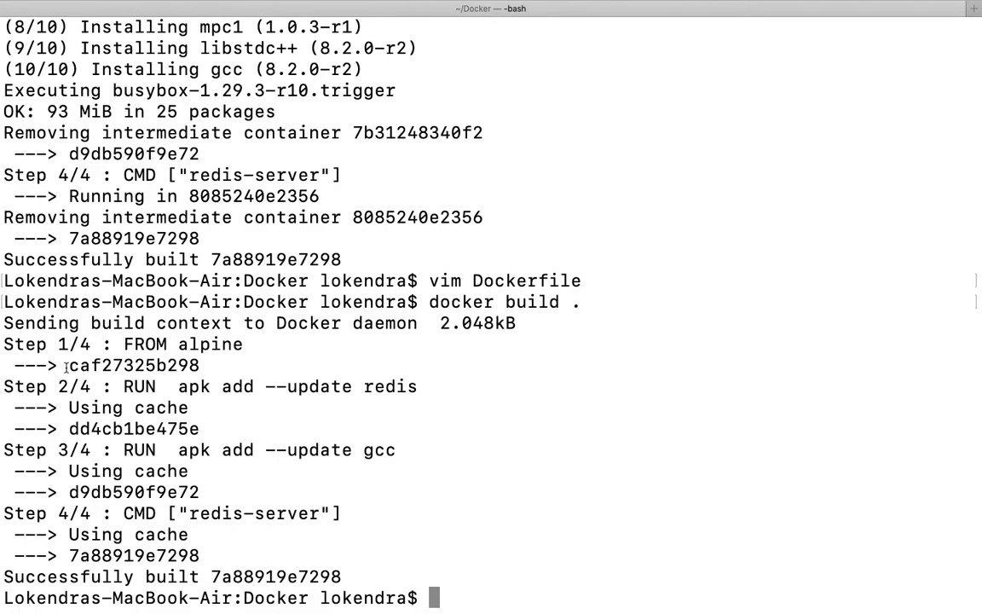
double_click(133, 364)
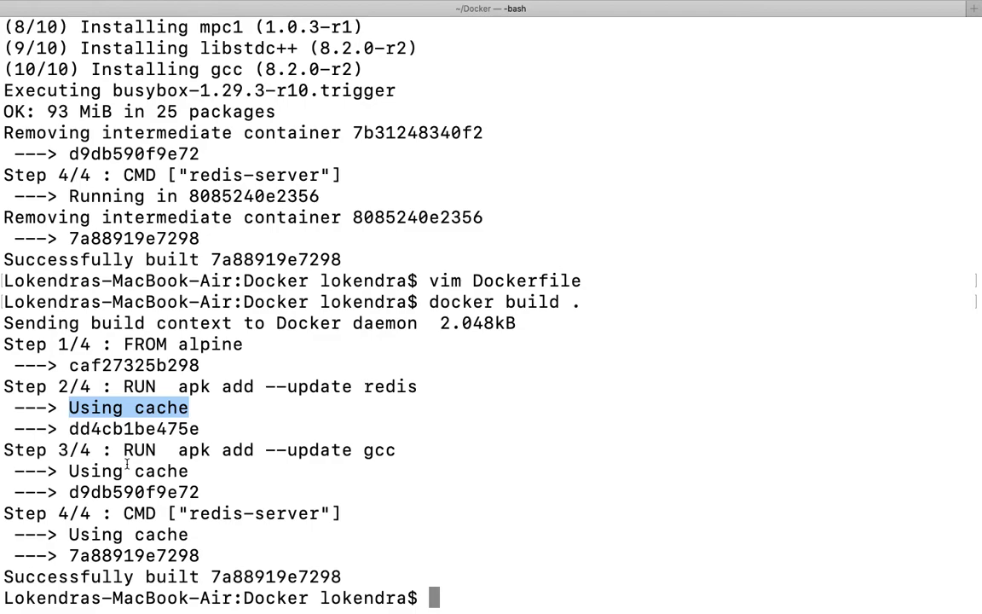
mouse_move(119, 464)
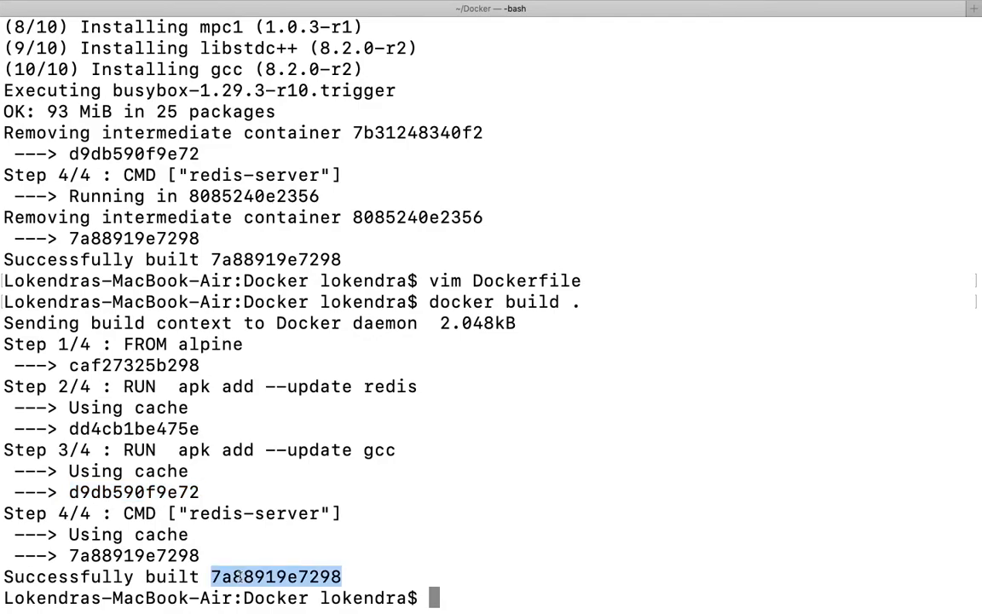
text(docker build .)
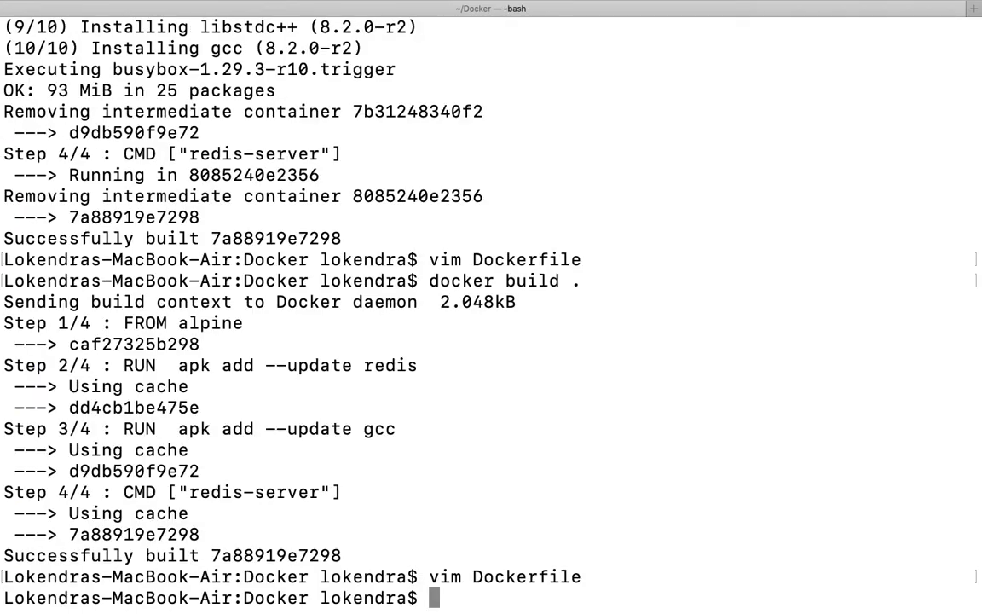
Step: Run 'docker build .' on the reordered Dockerfile, noting the cached alpine base layer and gcc now installing first
text(docker build .)
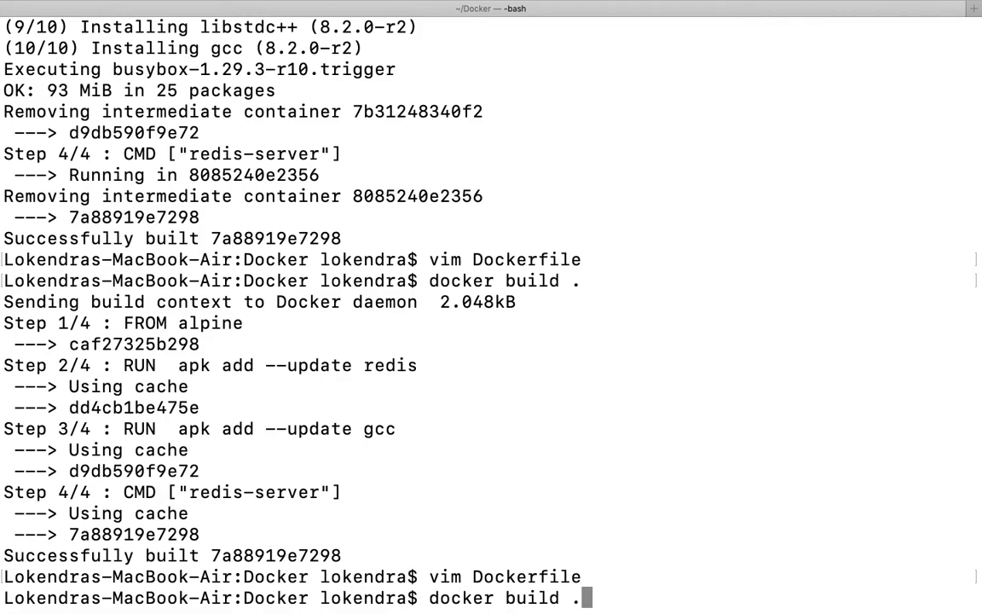
key(Return)
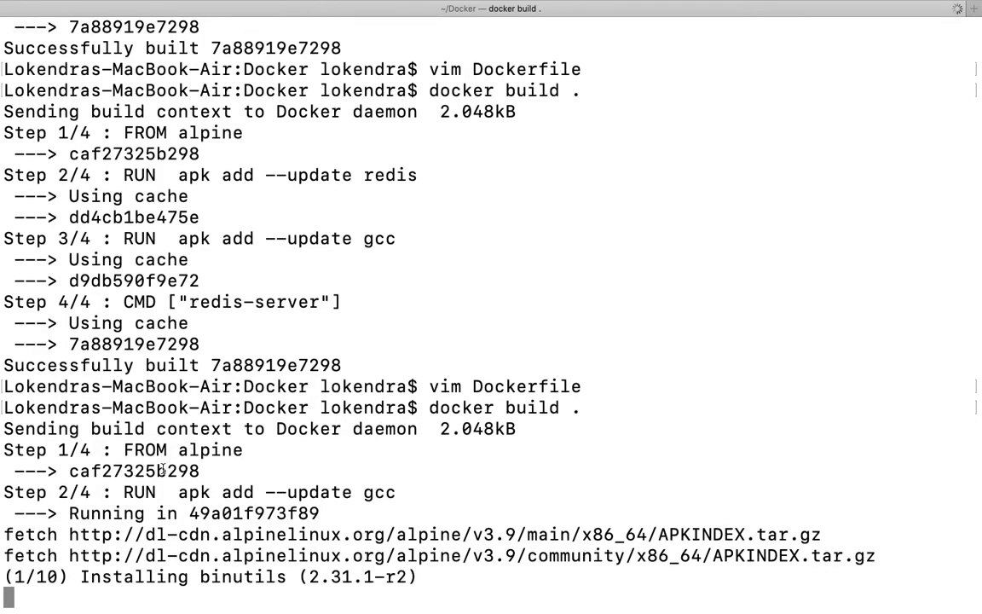
double_click(133, 470)
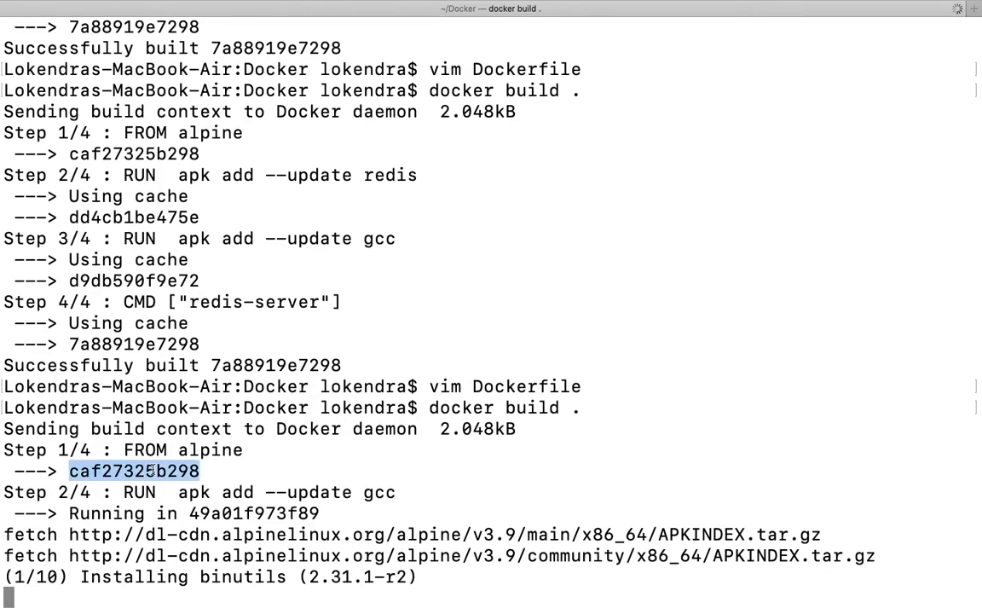
scroll(down, 3)
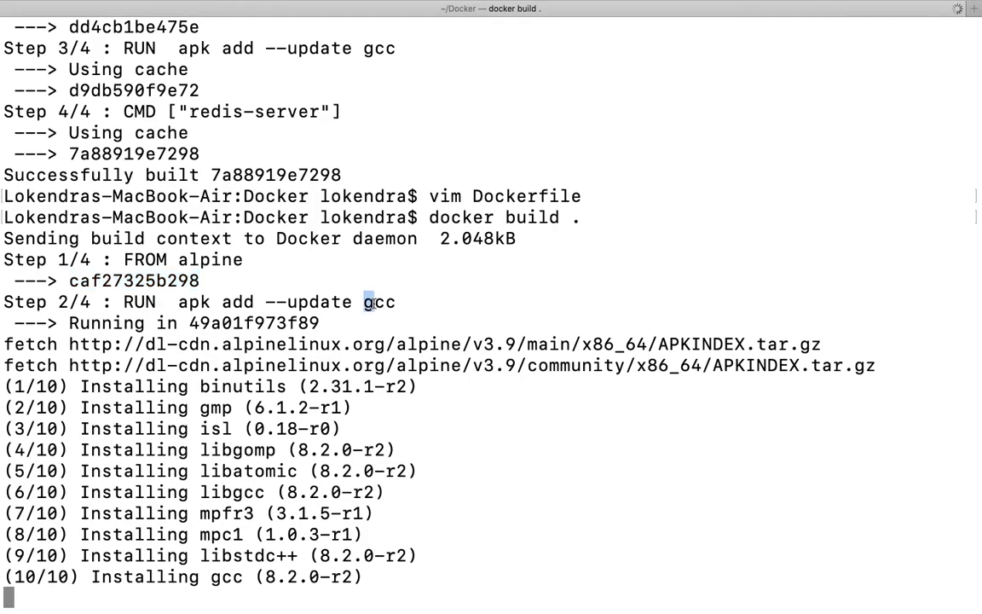
double_click(378, 302)
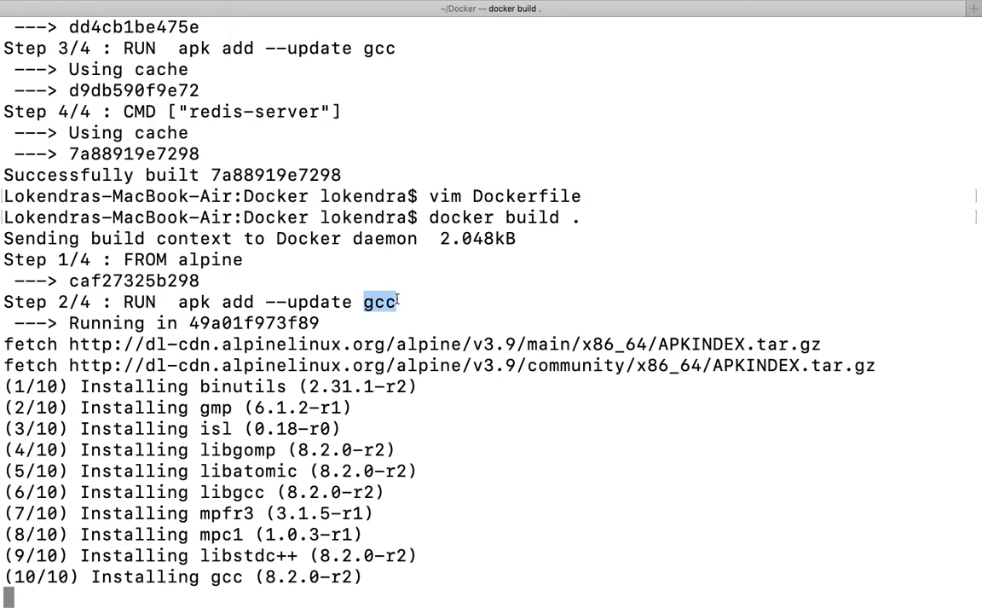
scroll(down, 3)
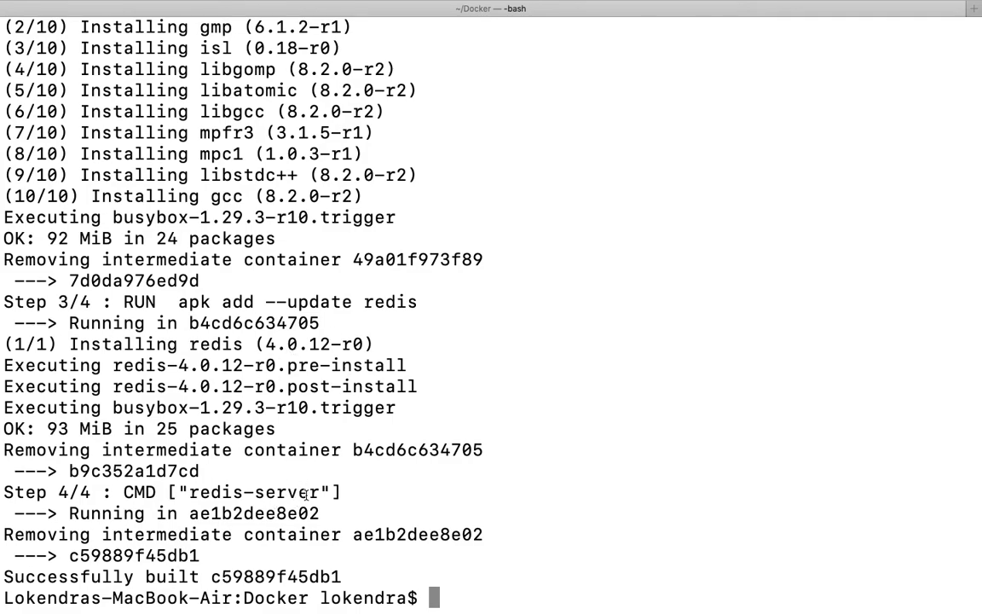
Step: Reopen the Dockerfile with 'vim Dockerfile' to check the reordered steps
text(vim Dockerfile)
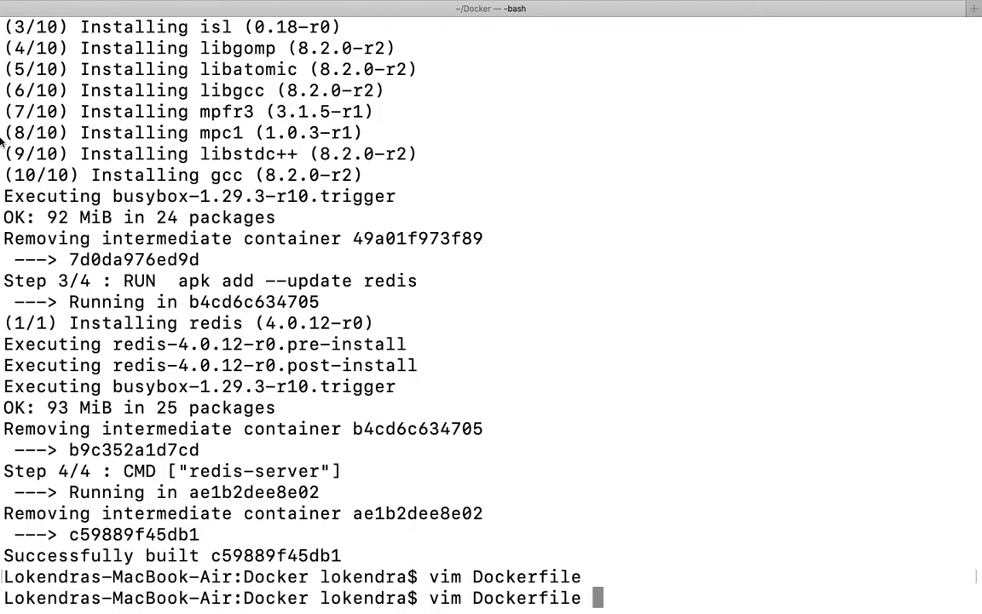
Step: Run 'docker build .' again and point out the redis step now coming from cache
text(docker build .)
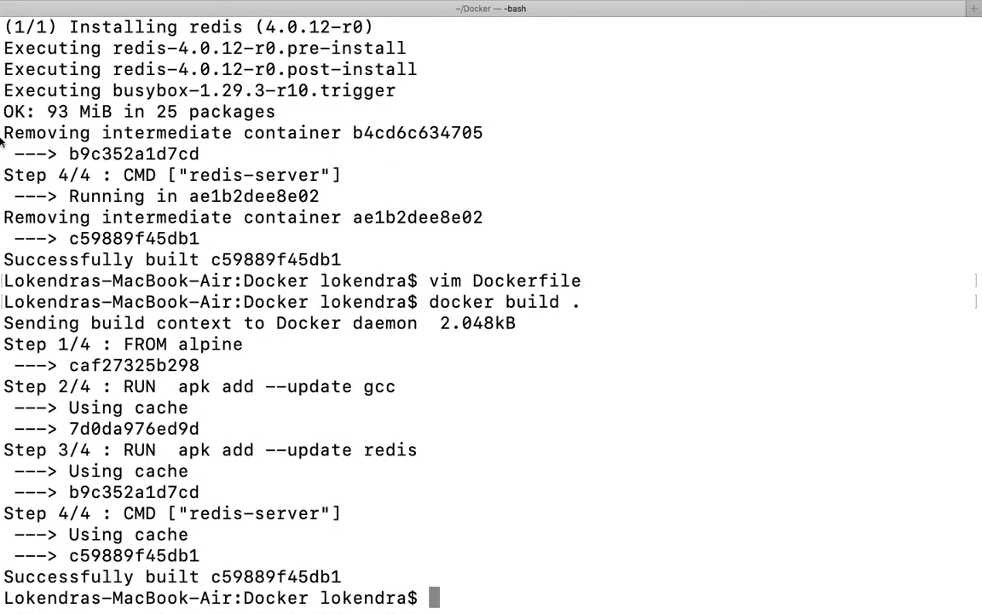
mouse_move(237, 435)
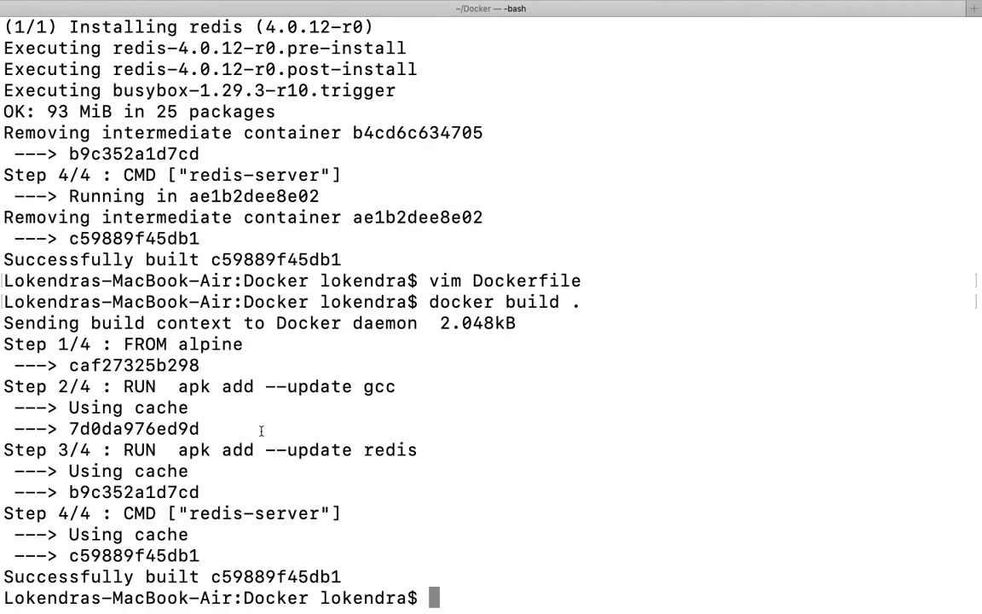
mouse_move(282, 464)
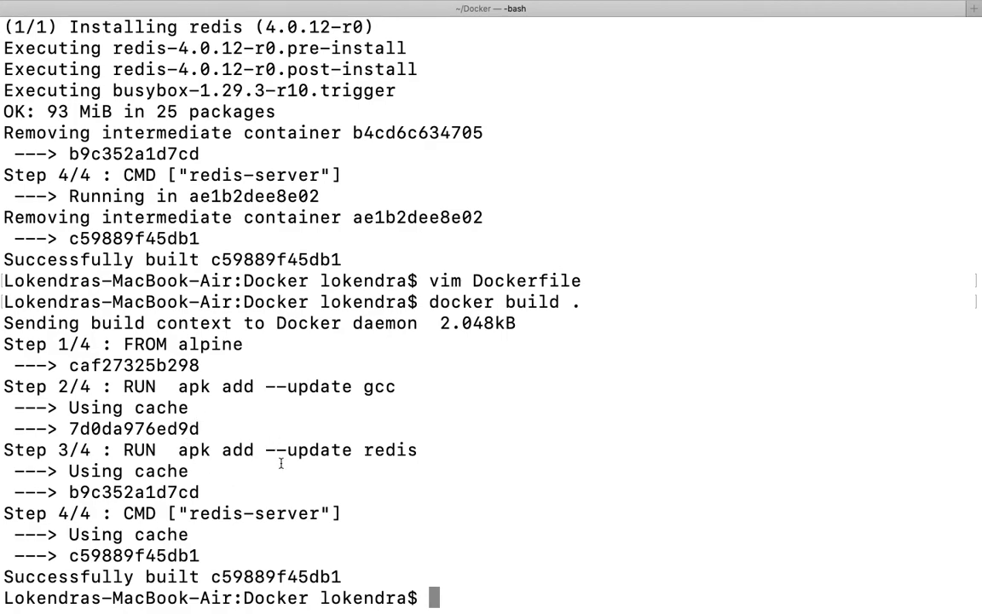
mouse_move(147, 547)
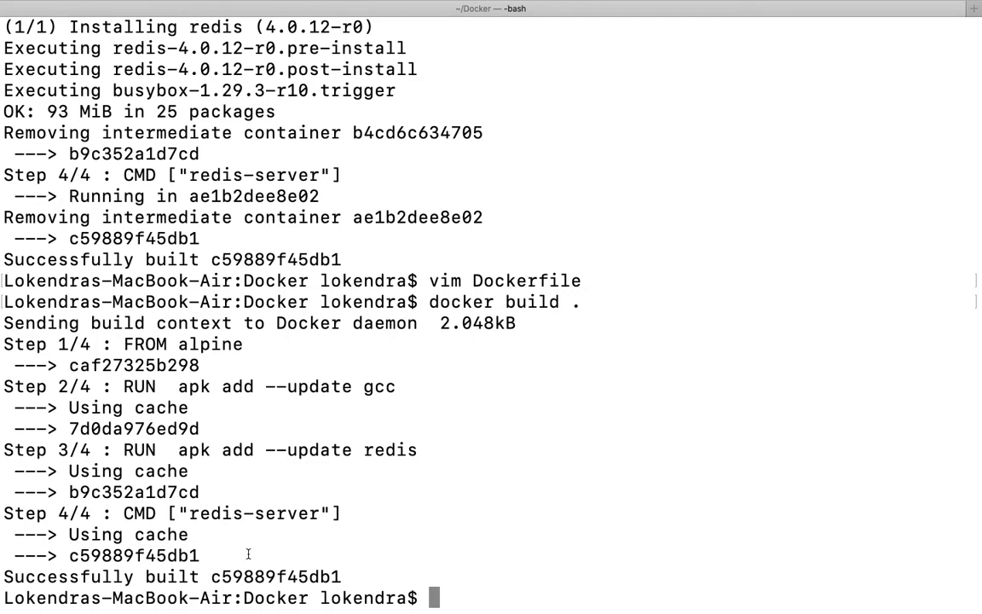
mouse_move(283, 440)
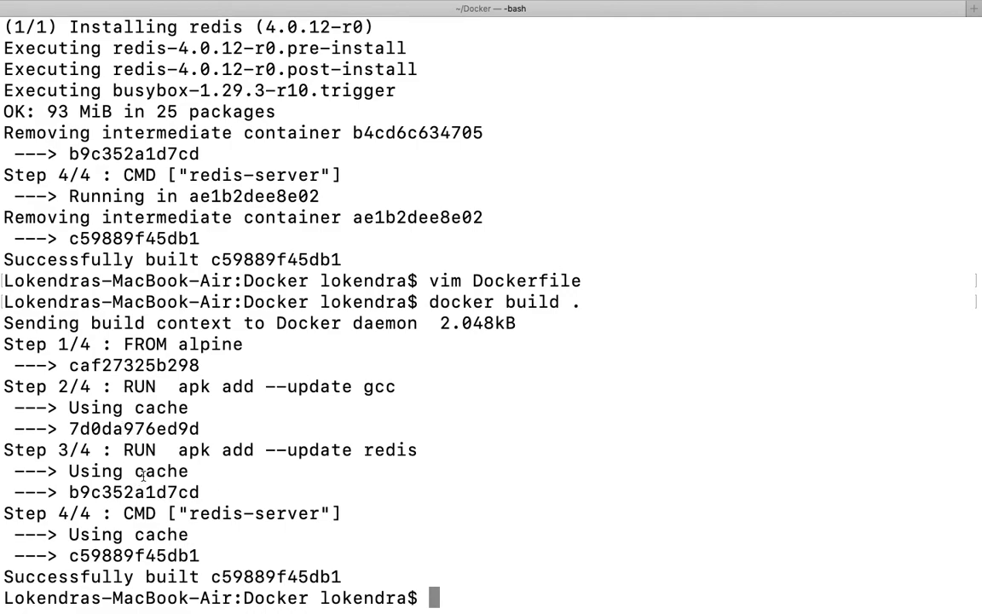
double_click(389, 450)
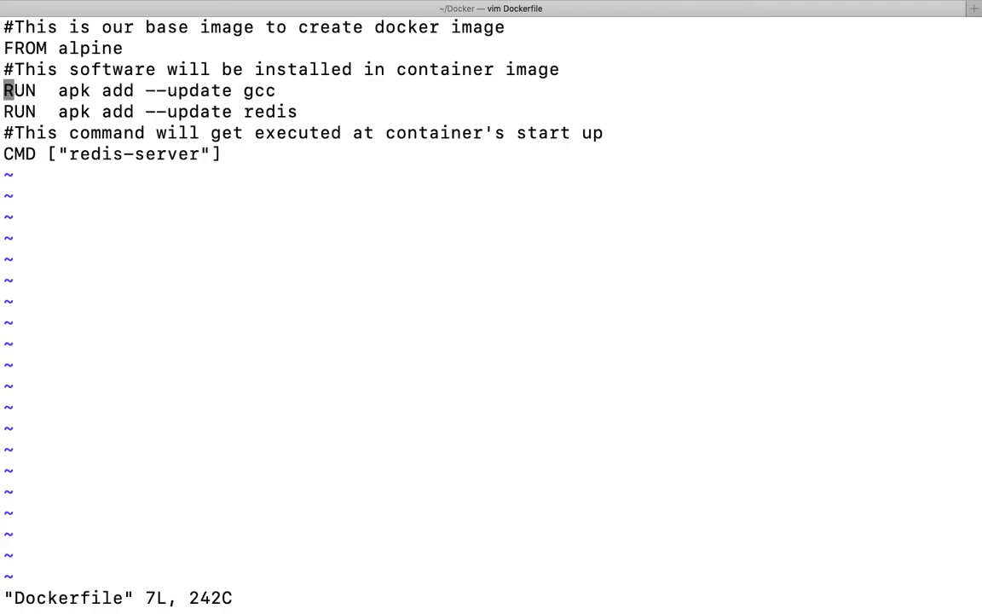
Step: Move down to the redis RUN line in the Dockerfile open in vim
key(j)
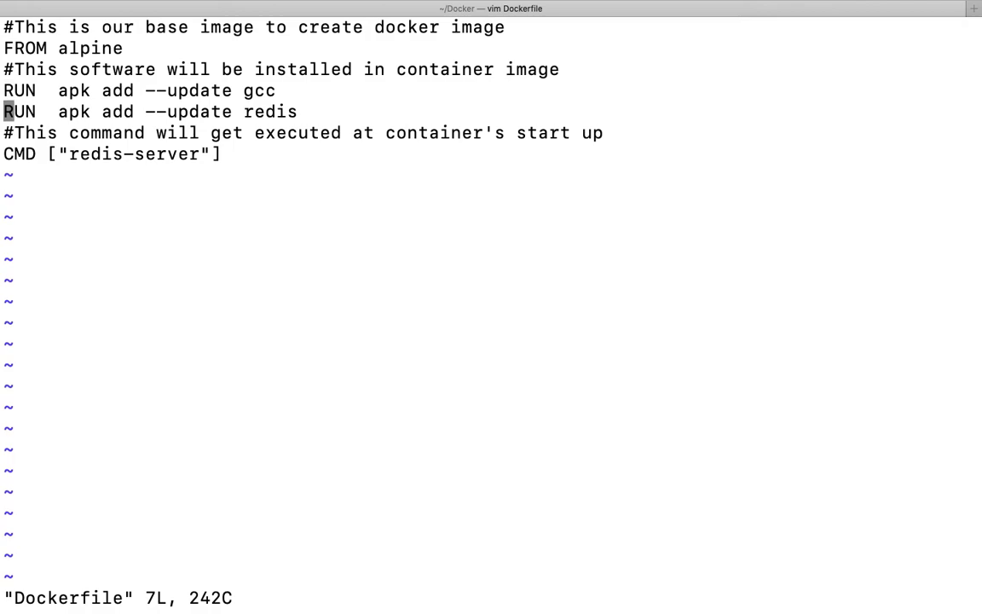